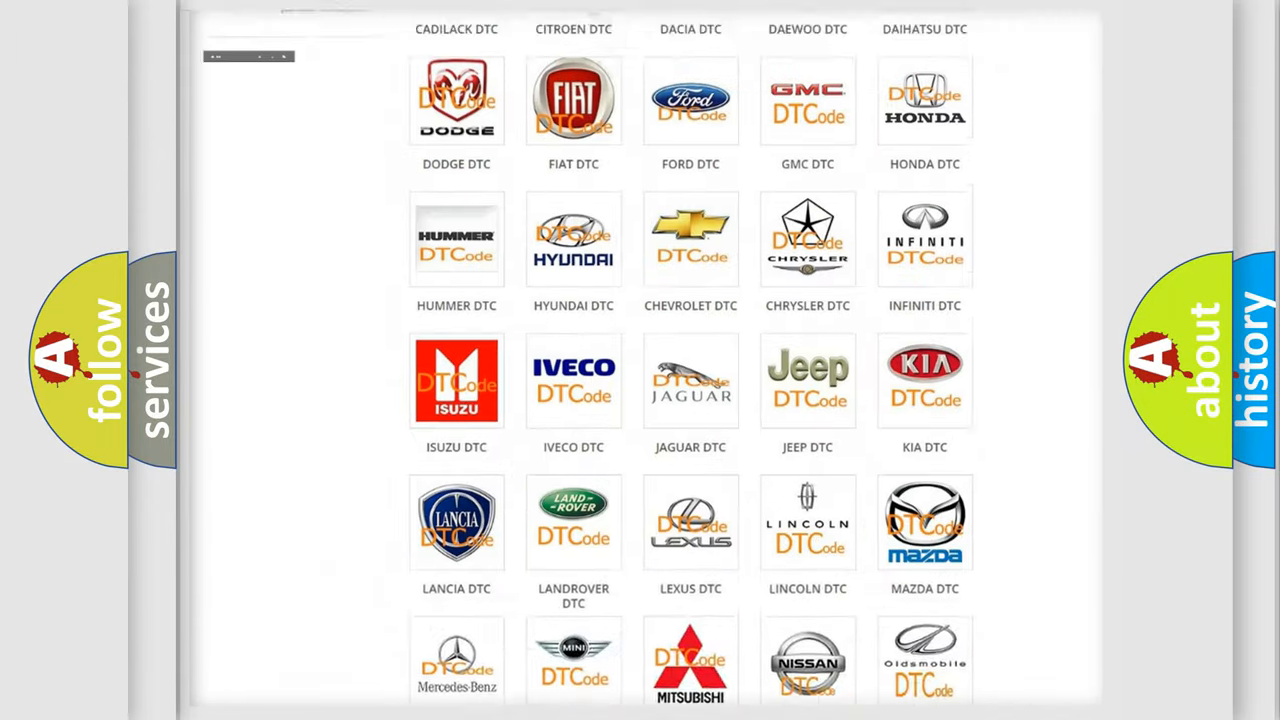
- Scroll through the Pontiac diagnostic trouble code list on the Pontiac DTC page
{"action": "scroll", "scroll_direction": "up", "scroll_amount": 3}
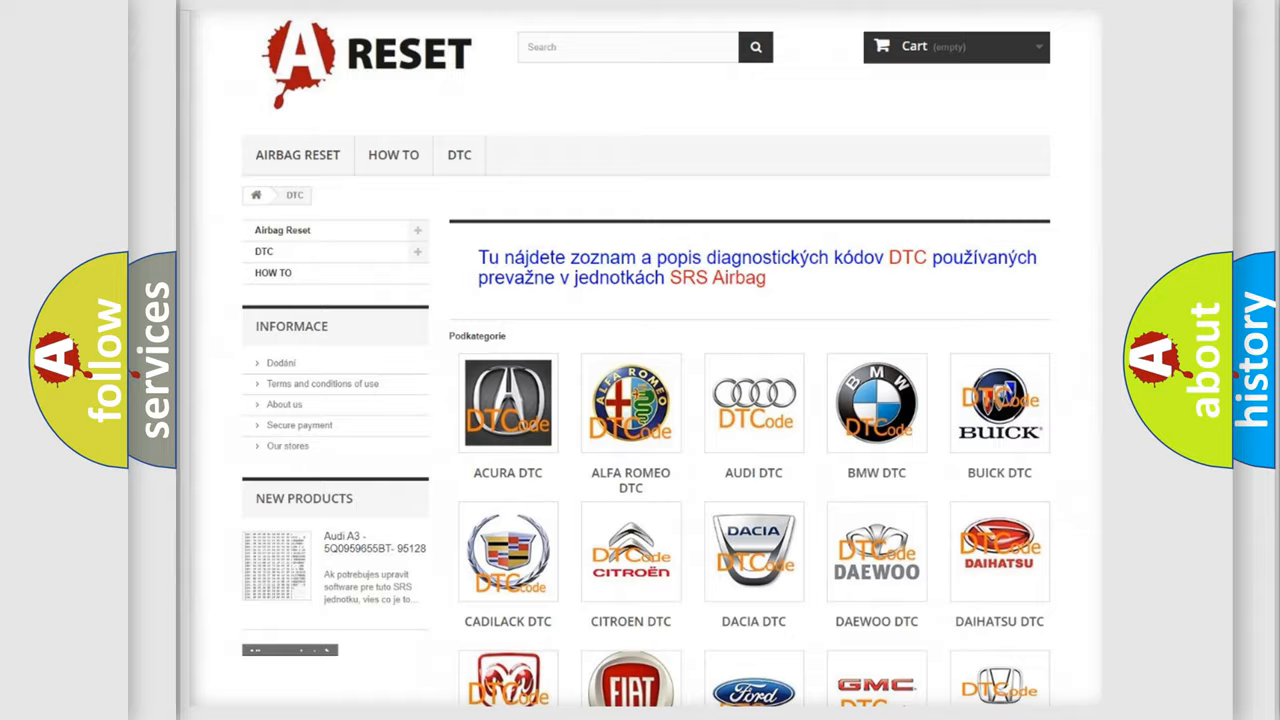
{"action": "scroll", "scroll_direction": "down", "scroll_amount": 3}
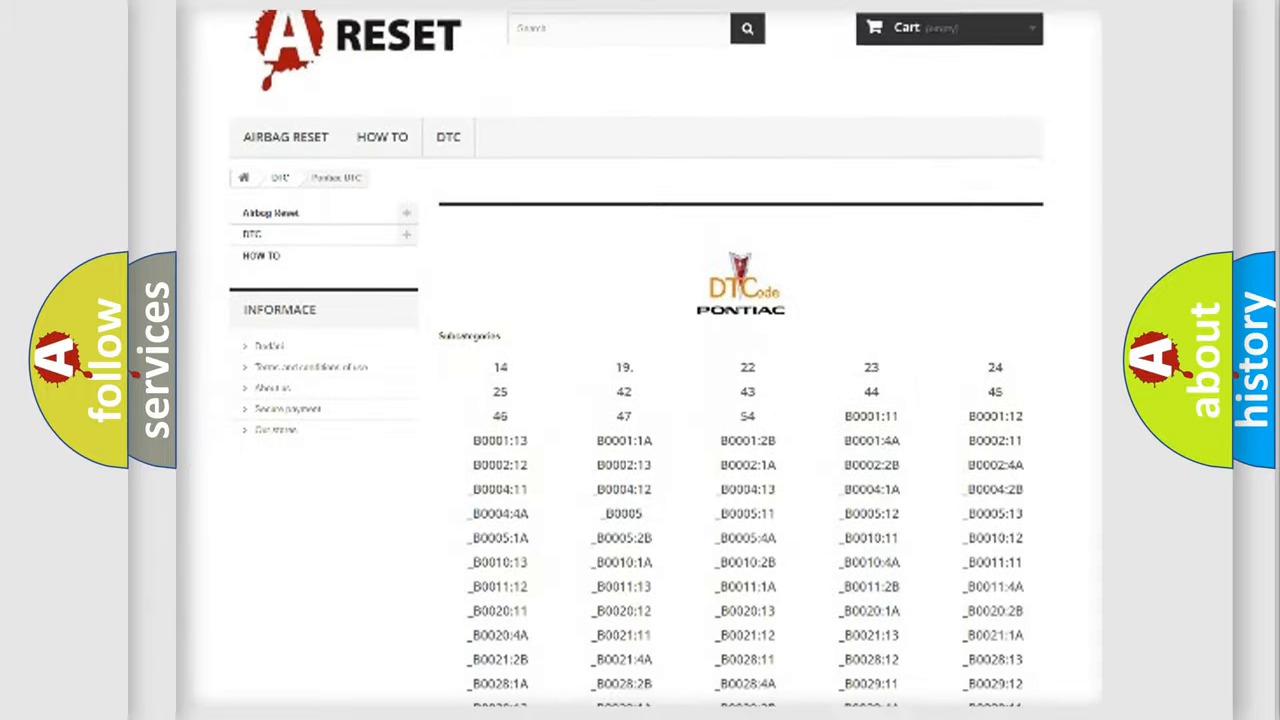
{"action": "scroll", "scroll_direction": "down", "scroll_amount": 3}
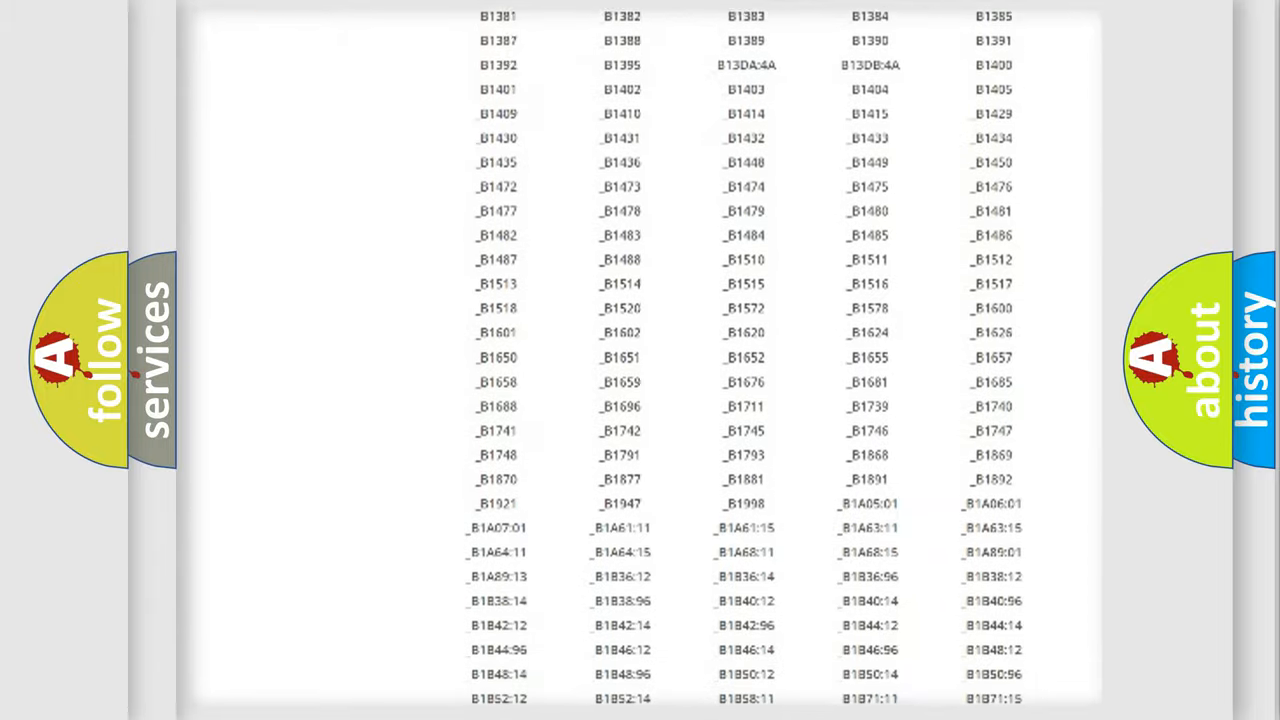
{"action": "scroll", "scroll_direction": "up", "scroll_amount": 3}
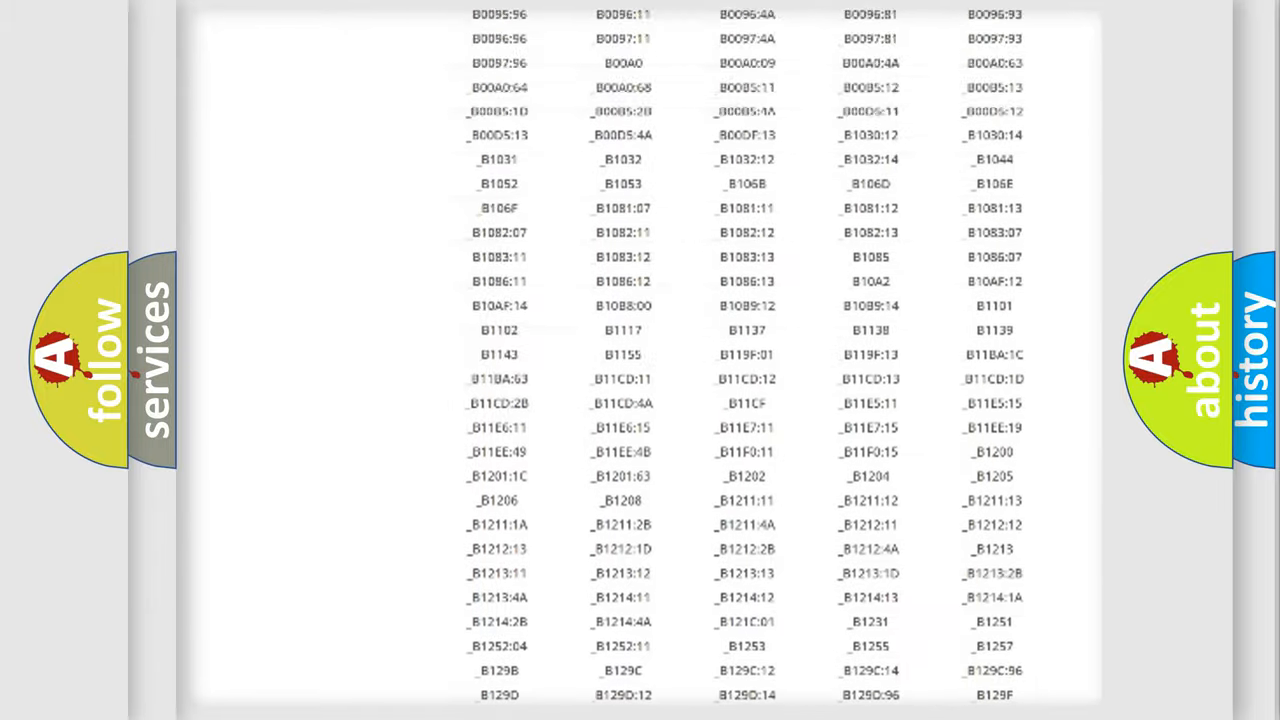
{"action": "scroll", "scroll_direction": "up", "scroll_amount": 3}
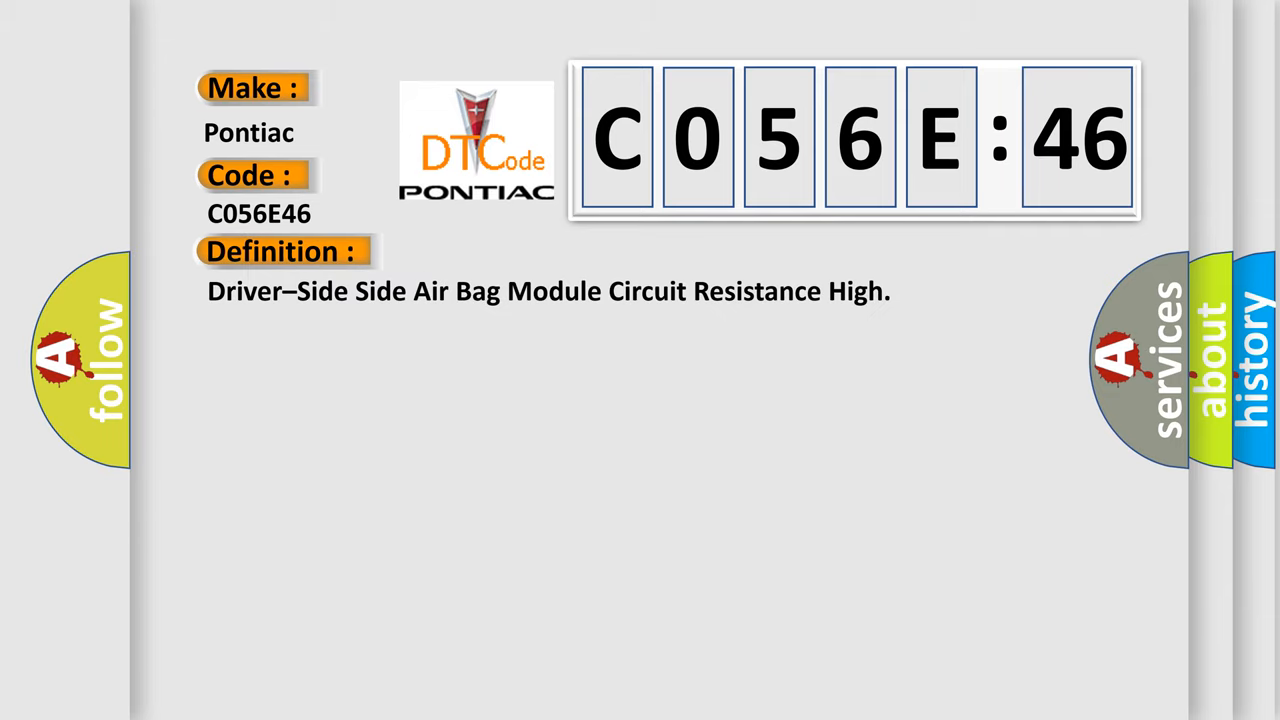
- Reveal the Description heading and WARNING text citing 1.0–9.7 ohm resistance faults for C056E46
{"action": "left_click", "coordinate": [520, 252]}
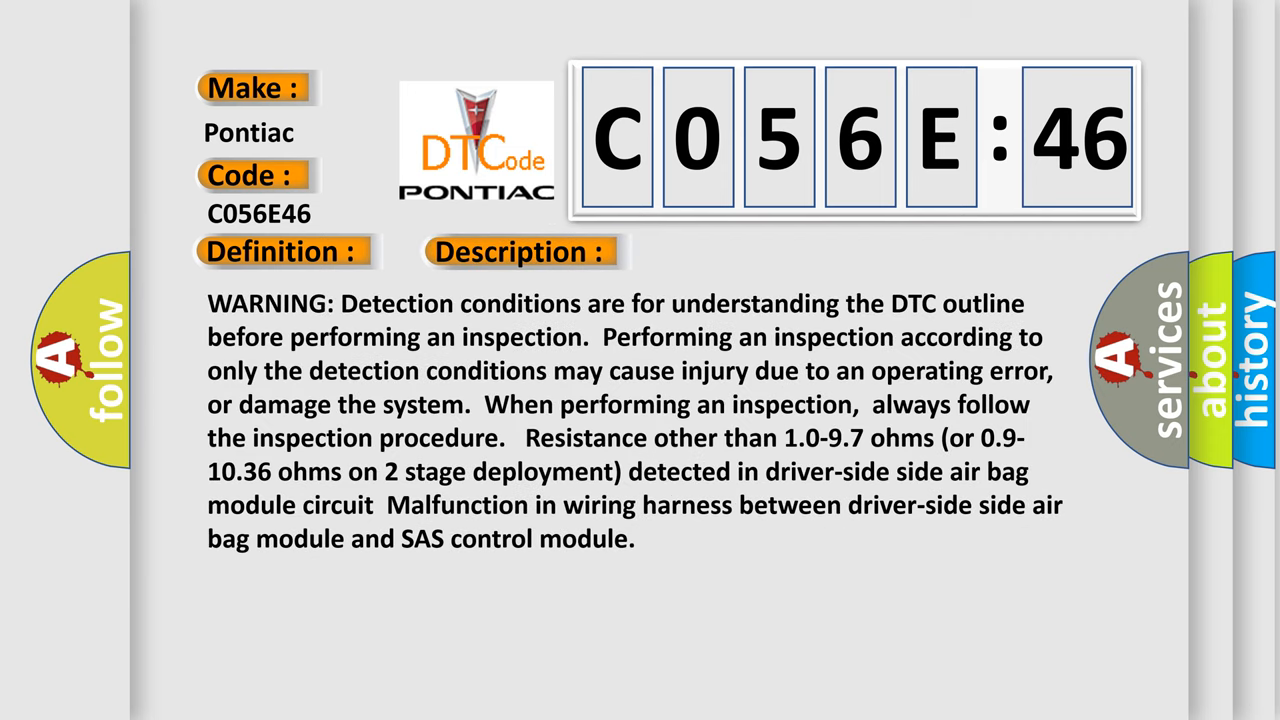